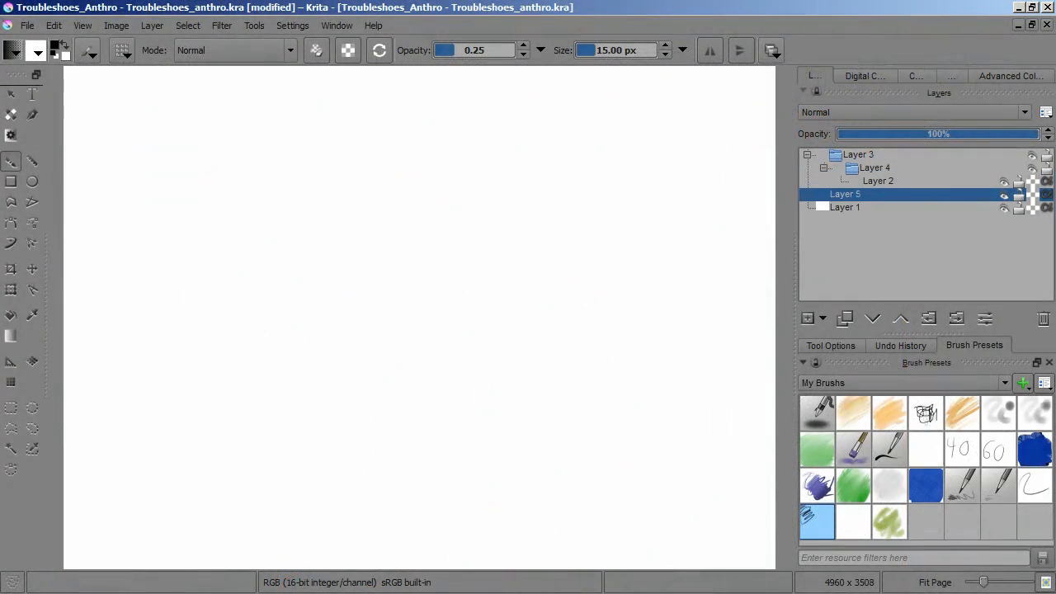
- Sketch the table top outline and place a vanishing point perspective guide
drag(235, 380, 648, 284)
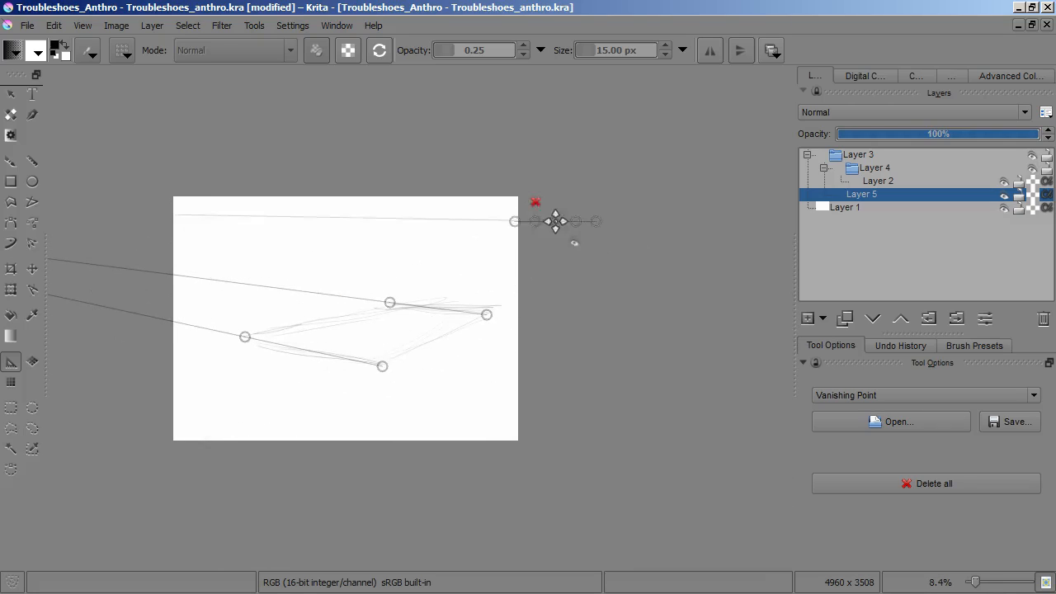
drag(556, 220, 780, 194)
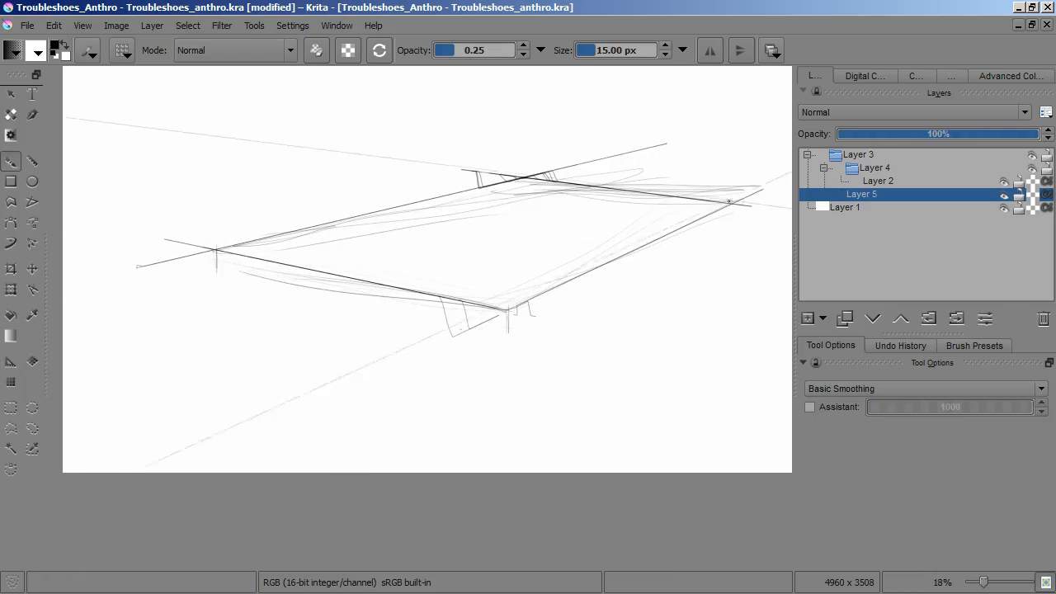
- Add a Transparency Mask to Layer 5 and ink clean slab edges on Layer 2
click(810, 406)
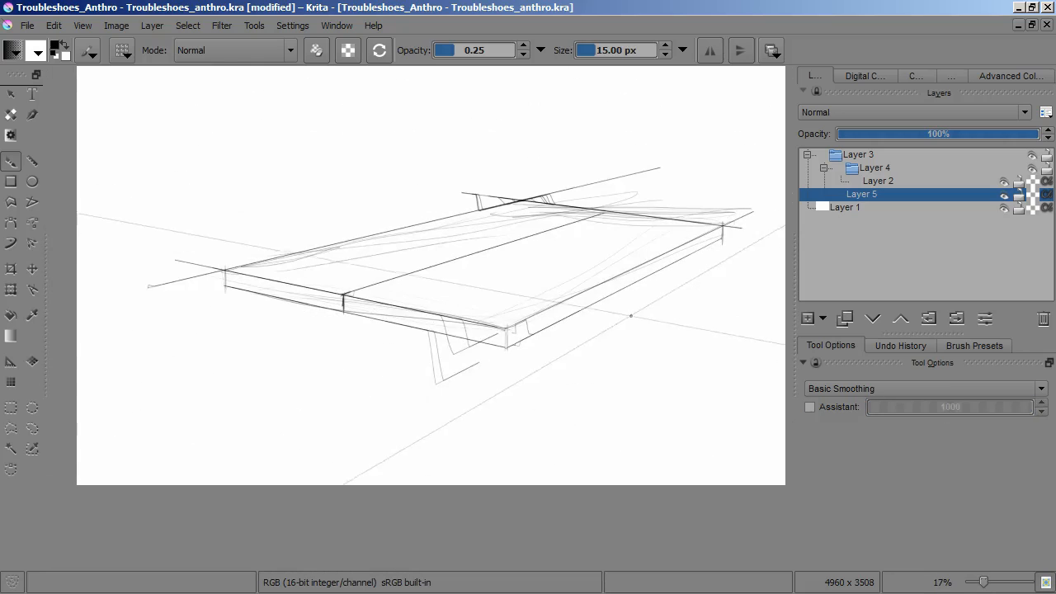
click(293, 25)
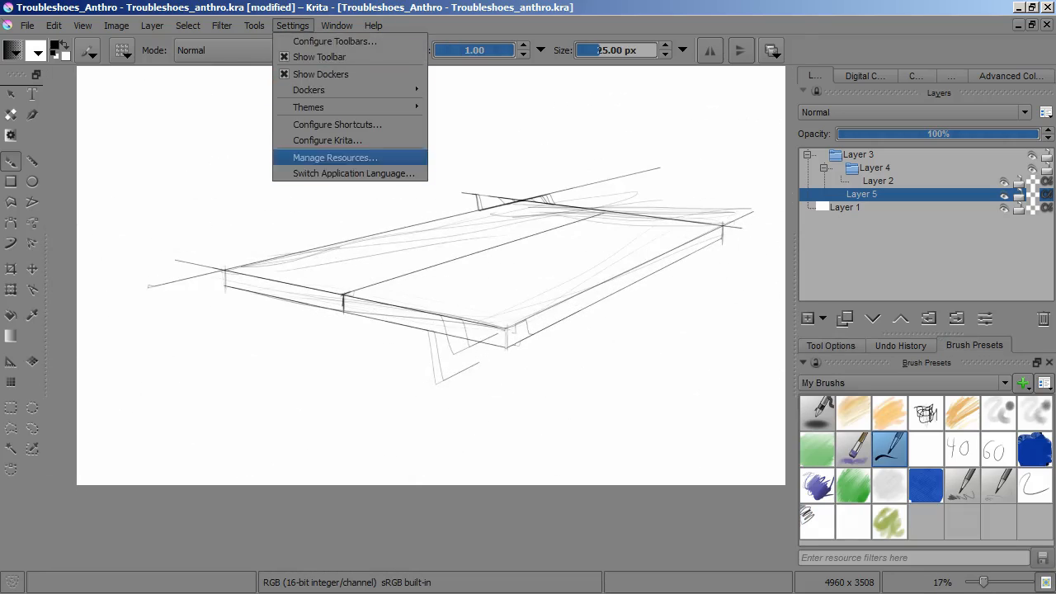
click(327, 140)
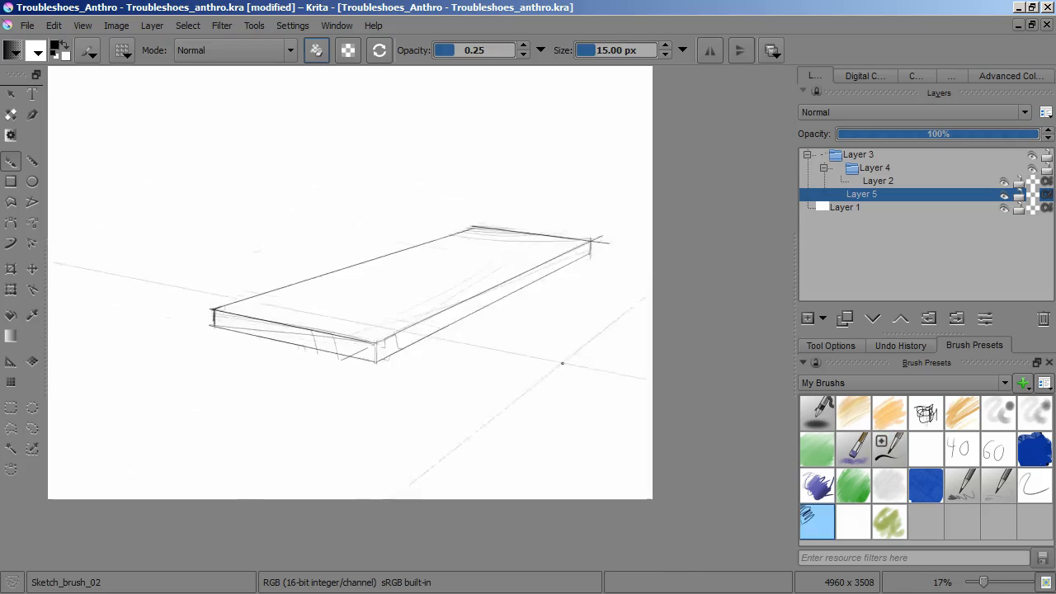
click(831, 345)
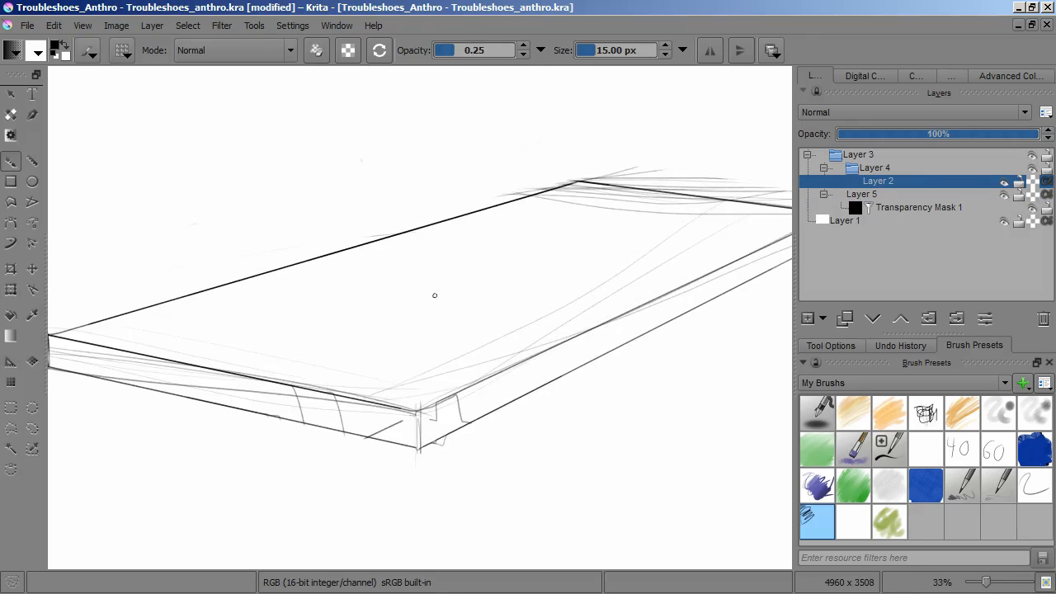
- Sketch the first loose oval of the pony's body on the table top
drag(313, 297, 446, 346)
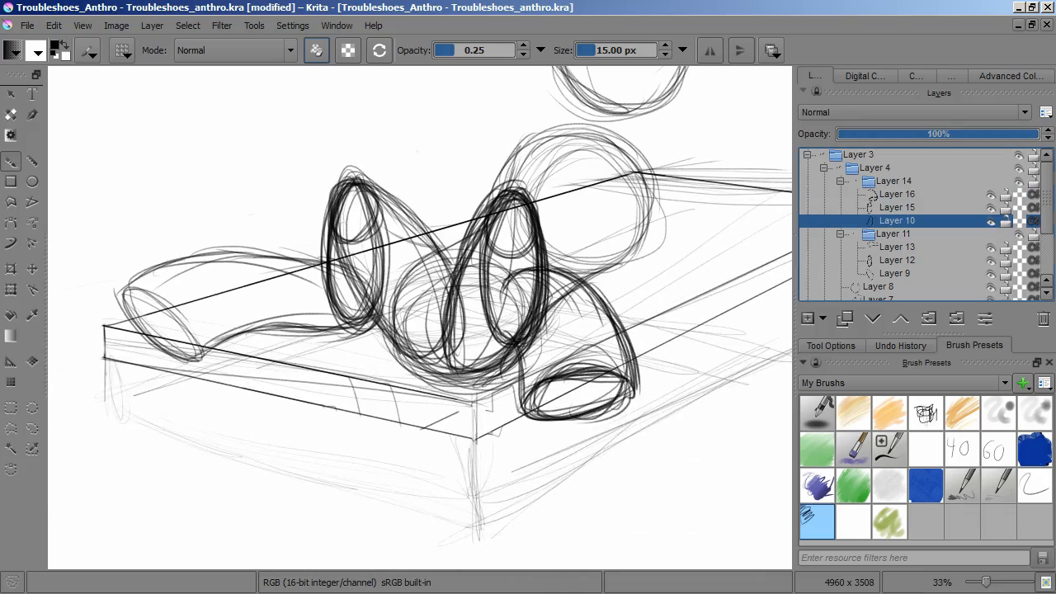
- Select Layer 15's leg oval and adjust it before sketching neck and head
click(897, 207)
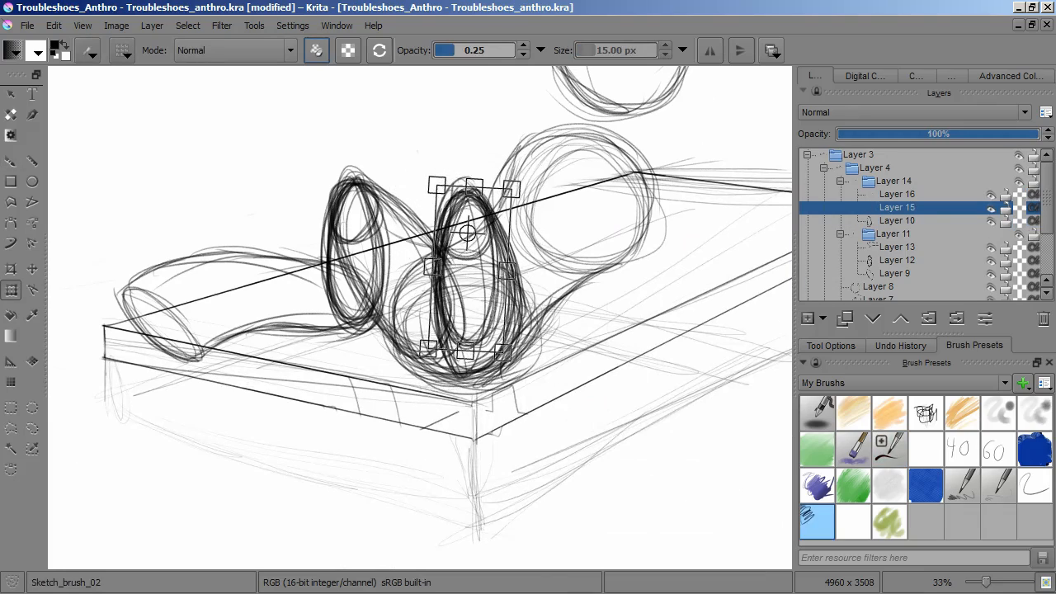
click(897, 194)
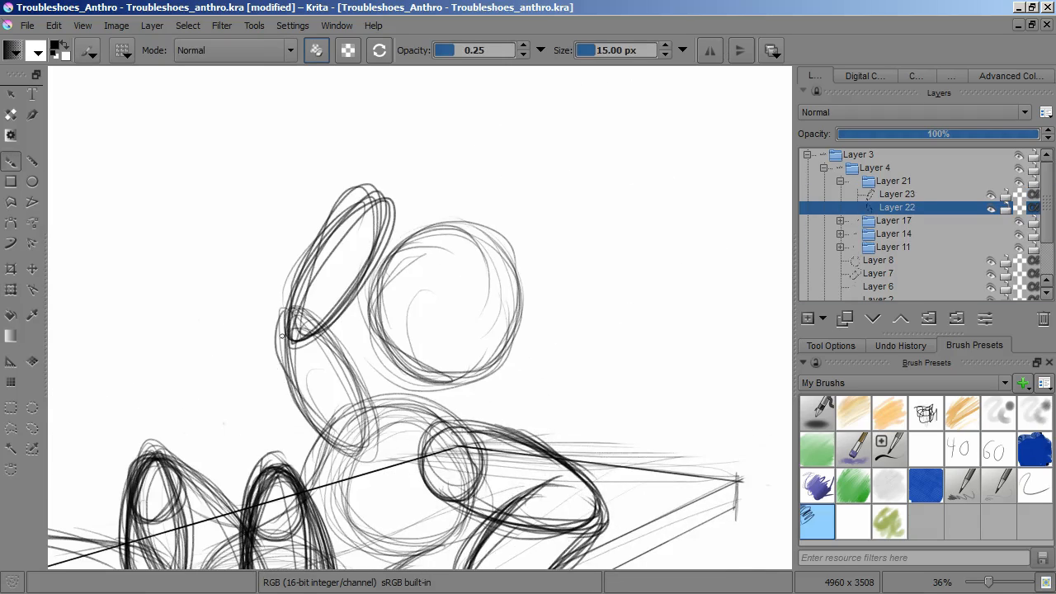
- Draw loose circular head strokes with Sketch_brush_02 on Layer 26
click(897, 193)
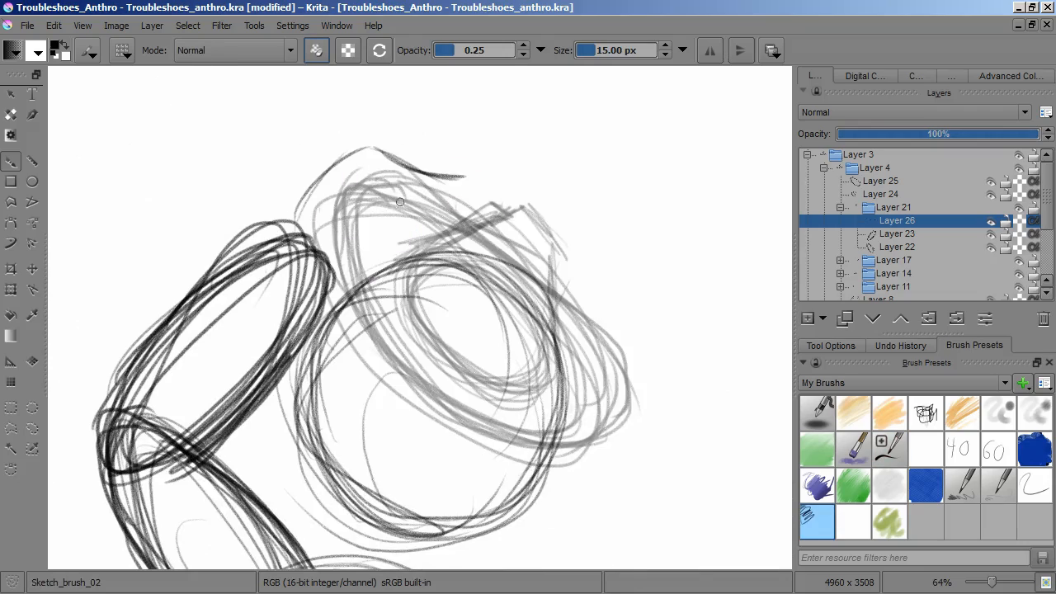
drag(372, 206, 429, 302)
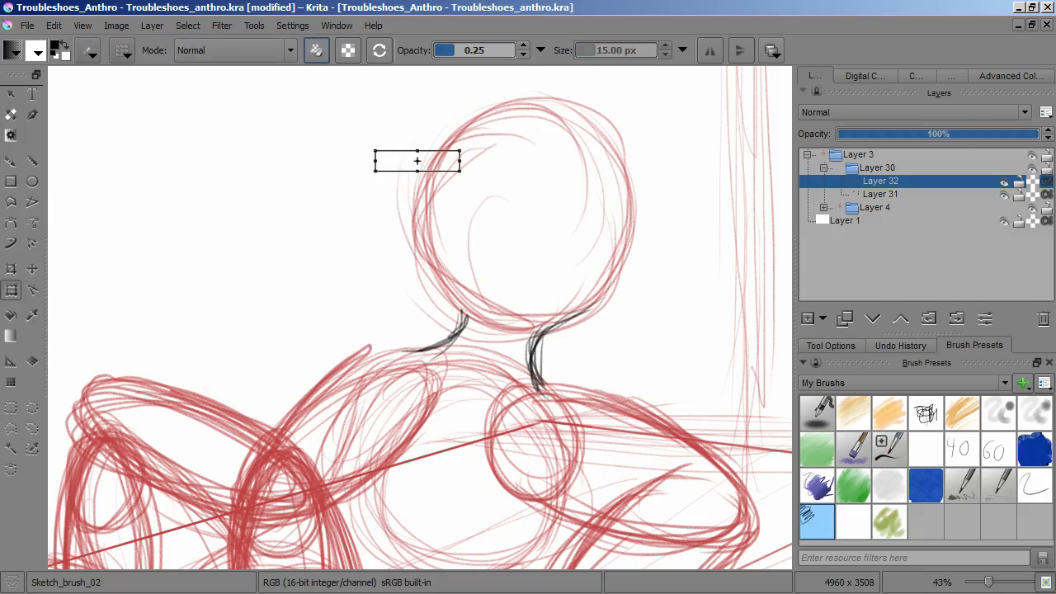
- Trace the muzzle outline, jaw and neck lines in black on Layer 32
drag(446, 144, 437, 347)
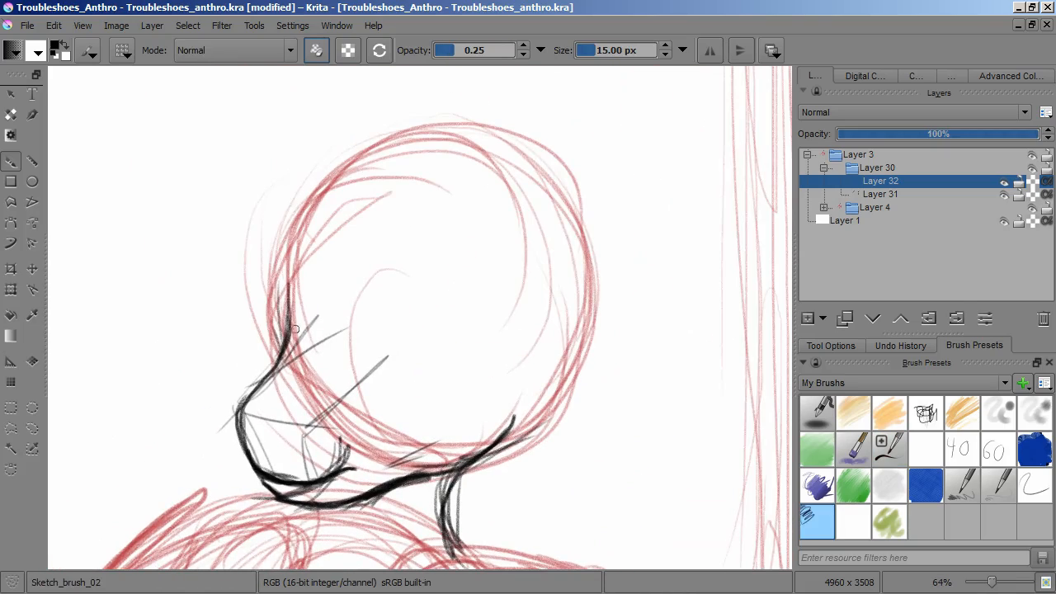
drag(293, 330, 442, 151)
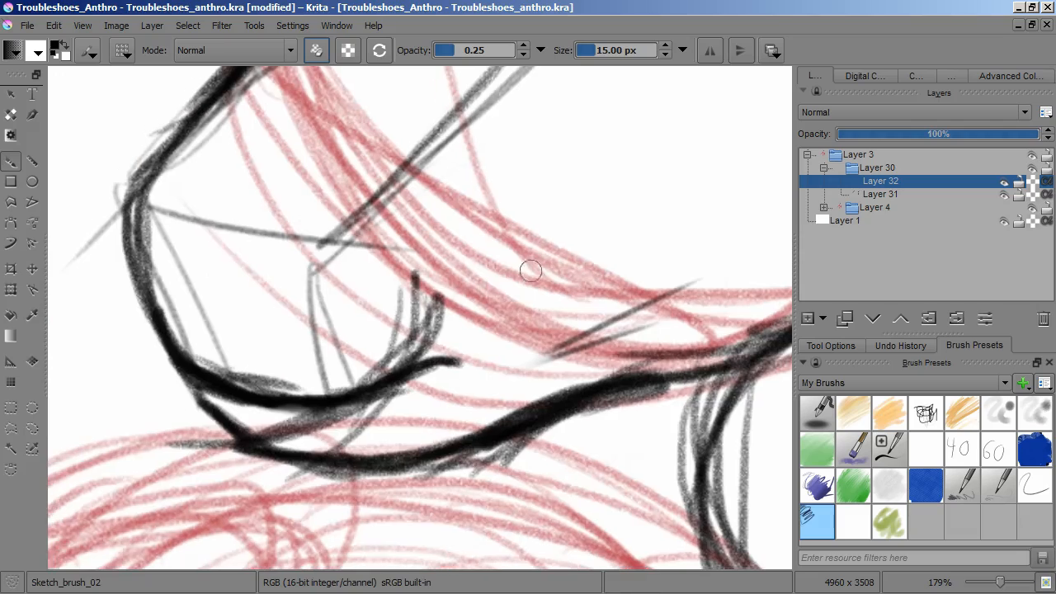
drag(532, 272, 217, 386)
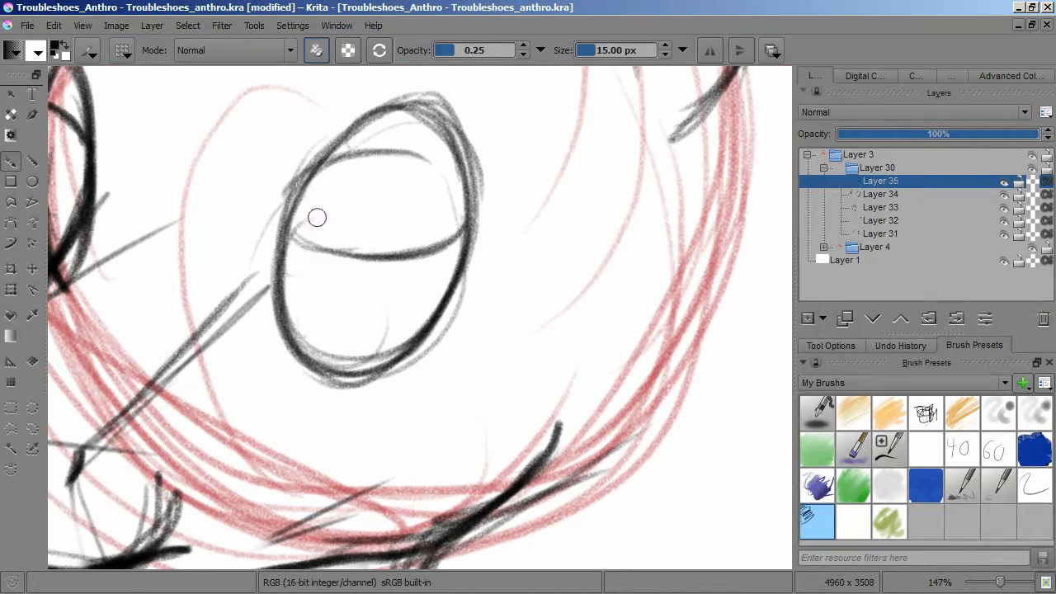
- Brush the eye outline and heavy eyelid in group Layer 37
click(844, 317)
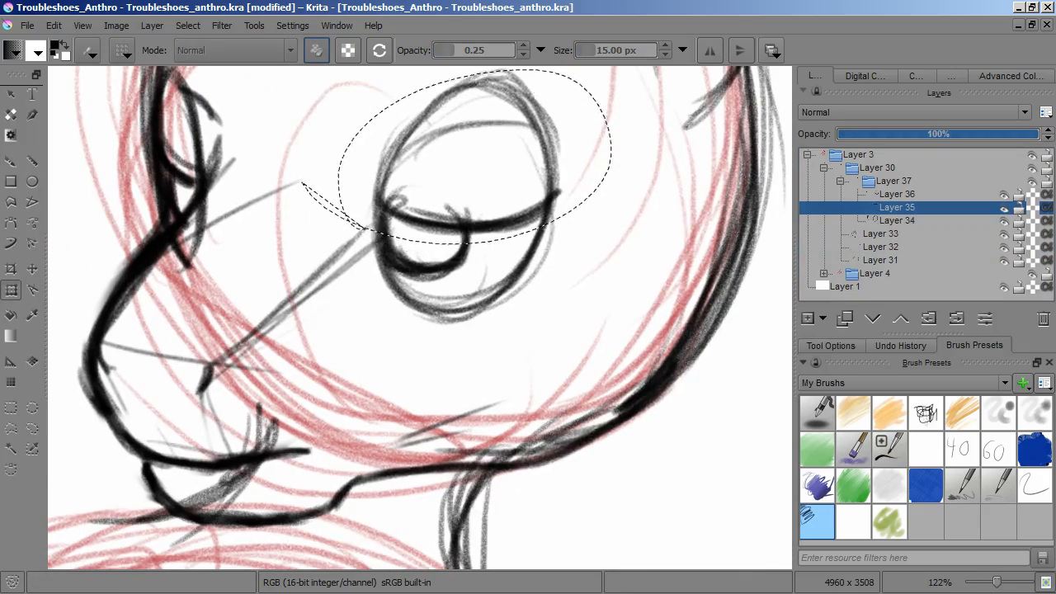
click(896, 193)
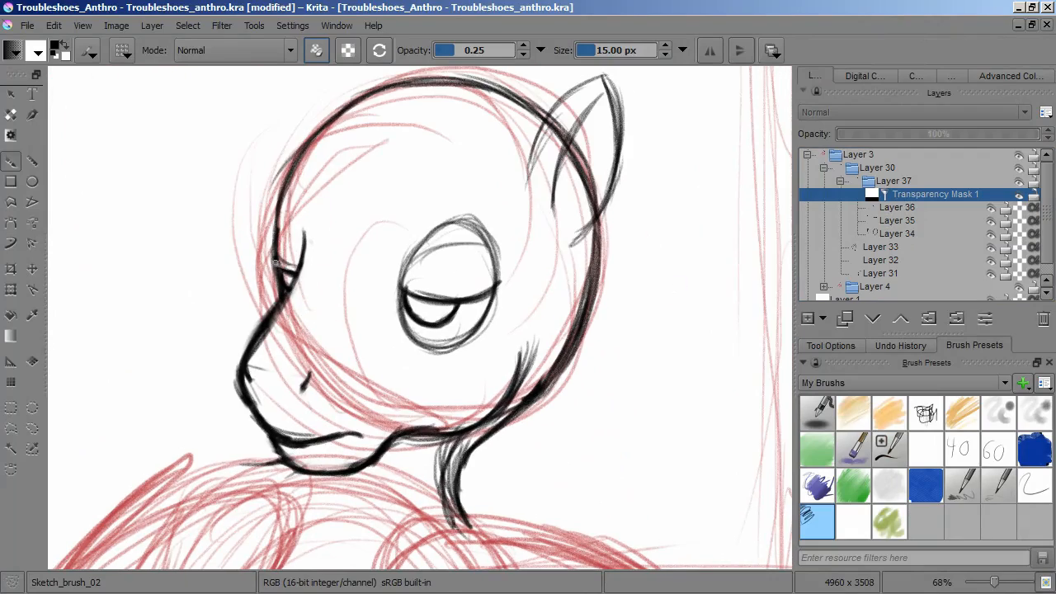
- Ink the pony's head contour and pointed ear in black
drag(404, 272, 483, 215)
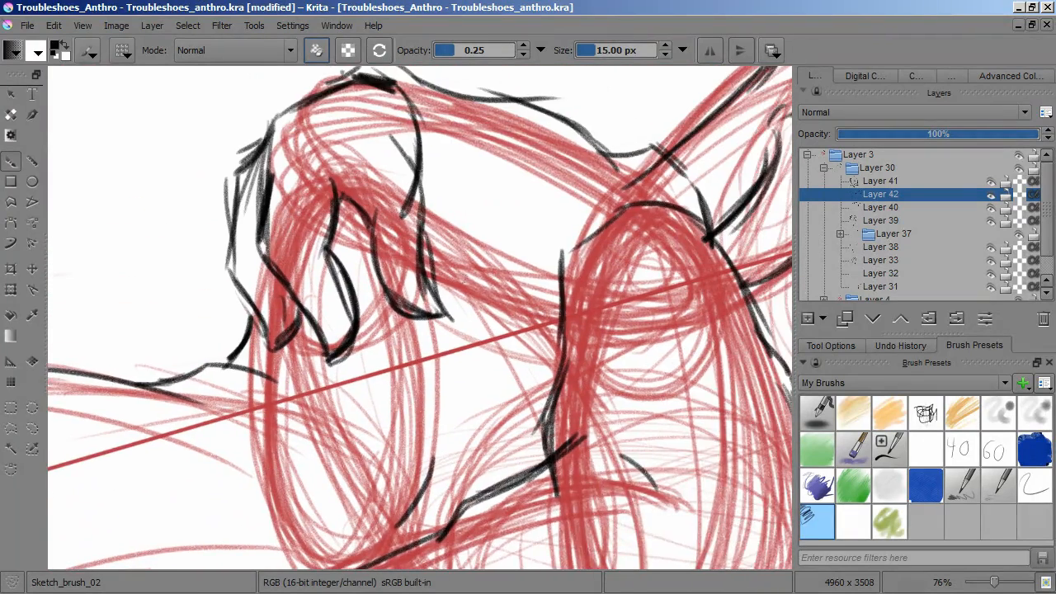
- Scroll the canvas to trace the body and forelegs on layers 38–42
scroll(down, 3)
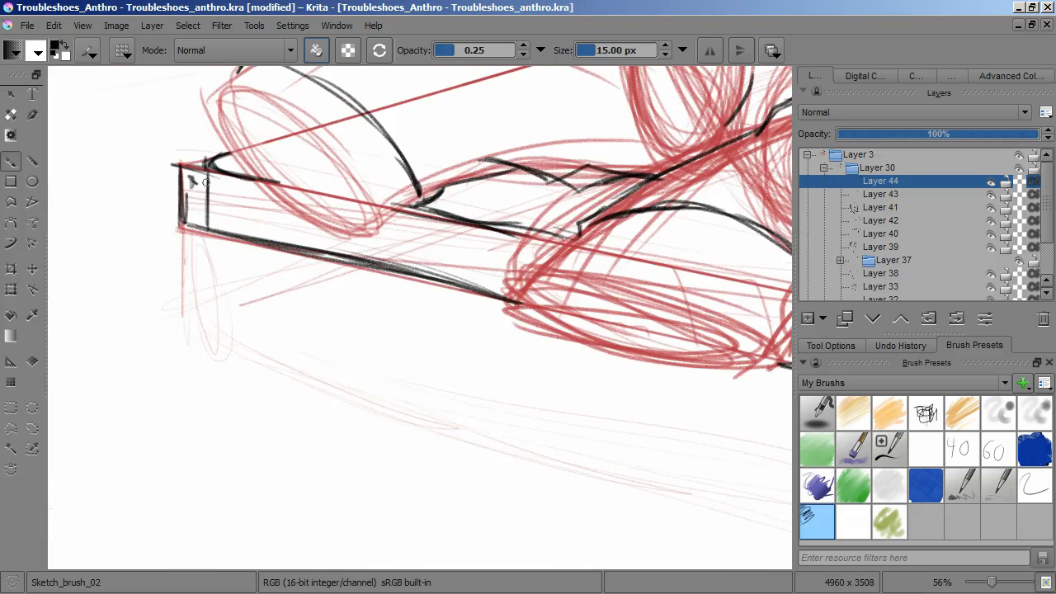
- Ink the table slab's front edge and body details on Layer 42, then zoom out
drag(215, 231, 214, 363)
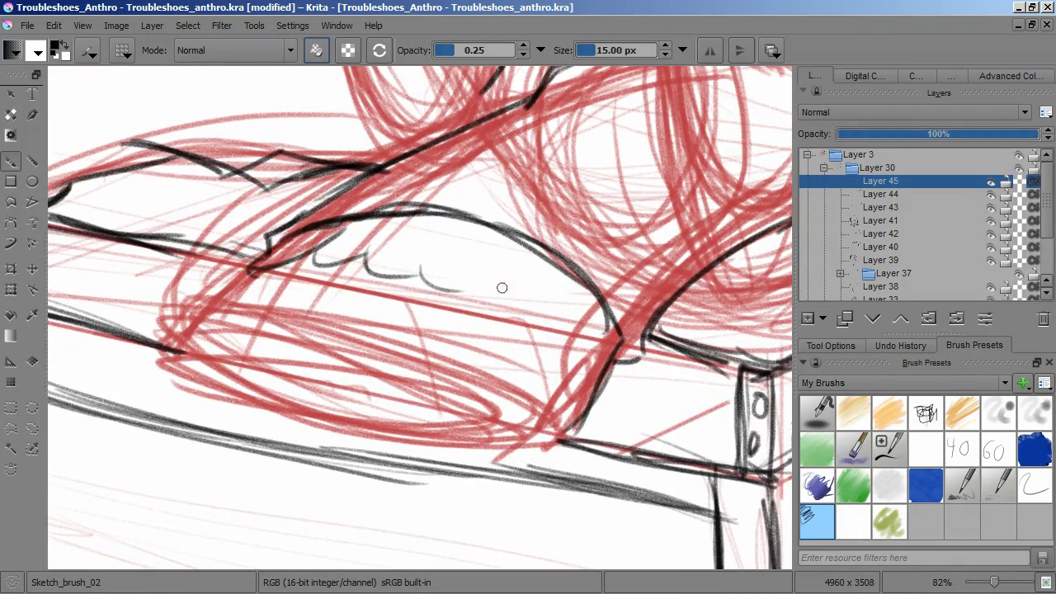
drag(502, 287, 360, 405)
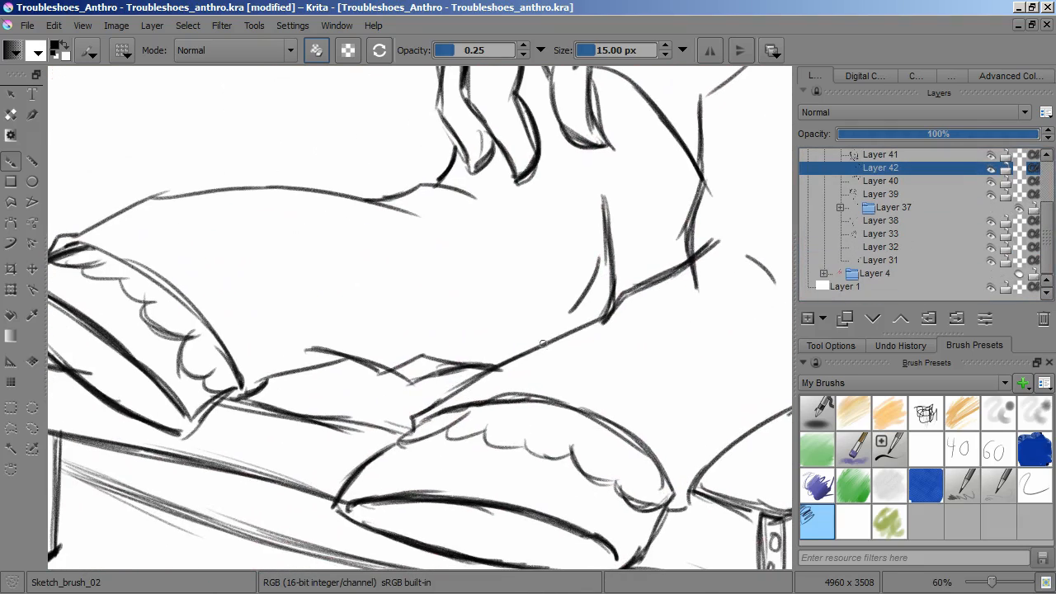
scroll(down, 3)
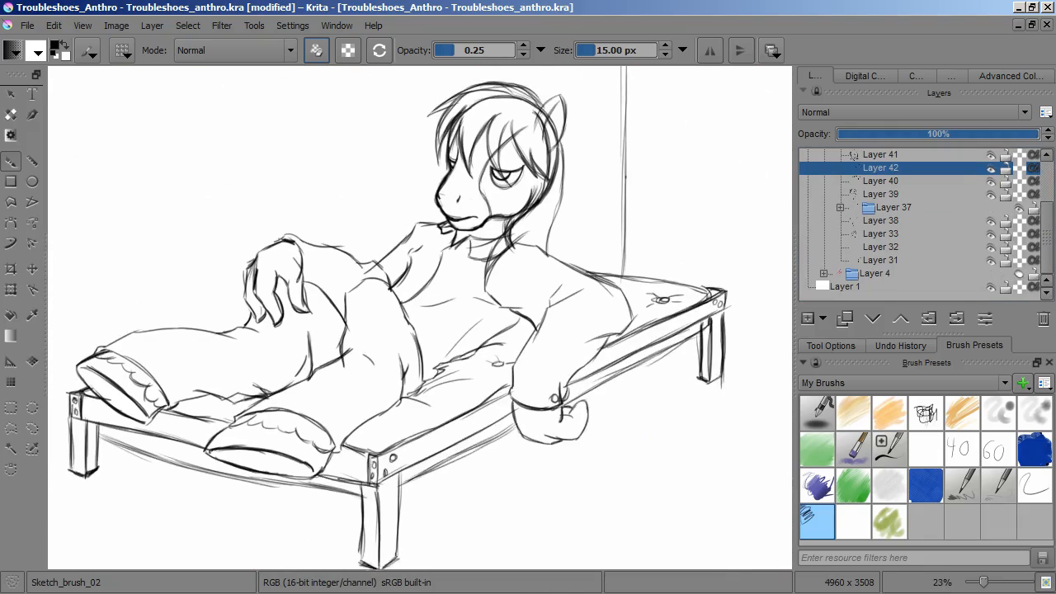
- Add an HSV/HSL filter layer with Colorize checked to tint the sketch red
click(814, 317)
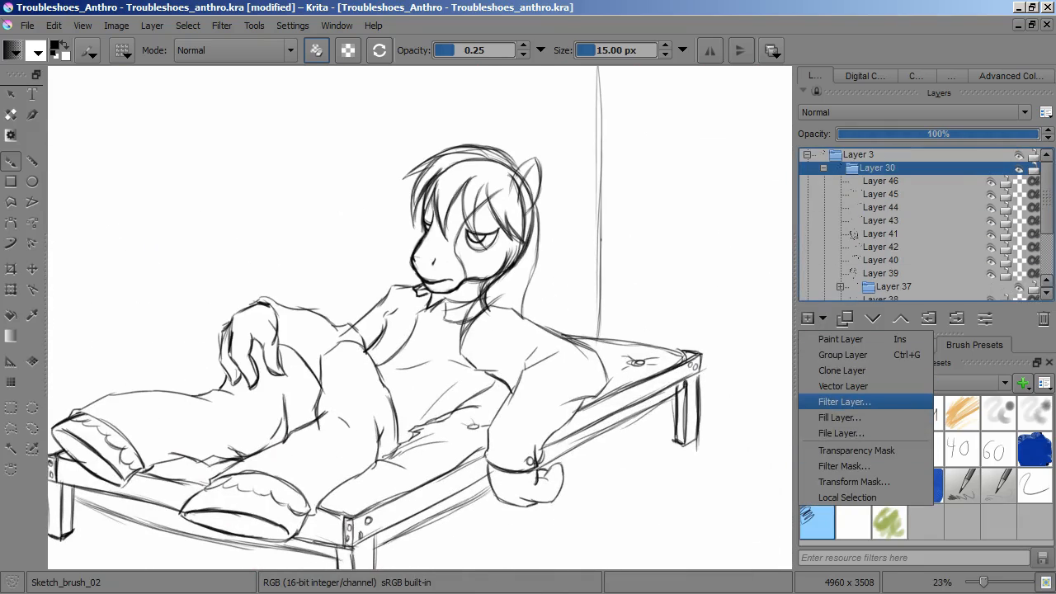
click(844, 402)
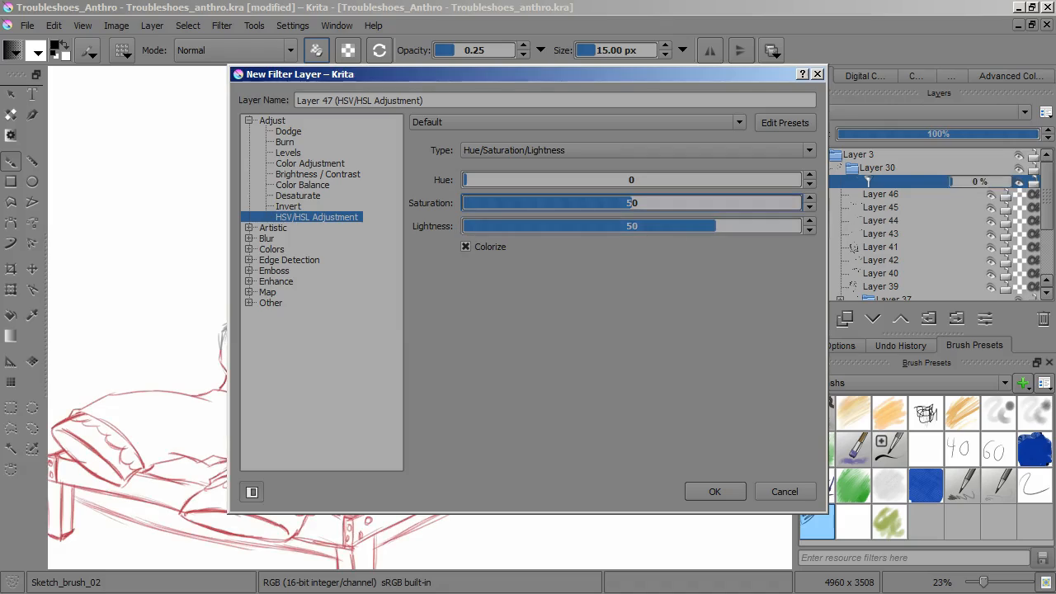
click(714, 491)
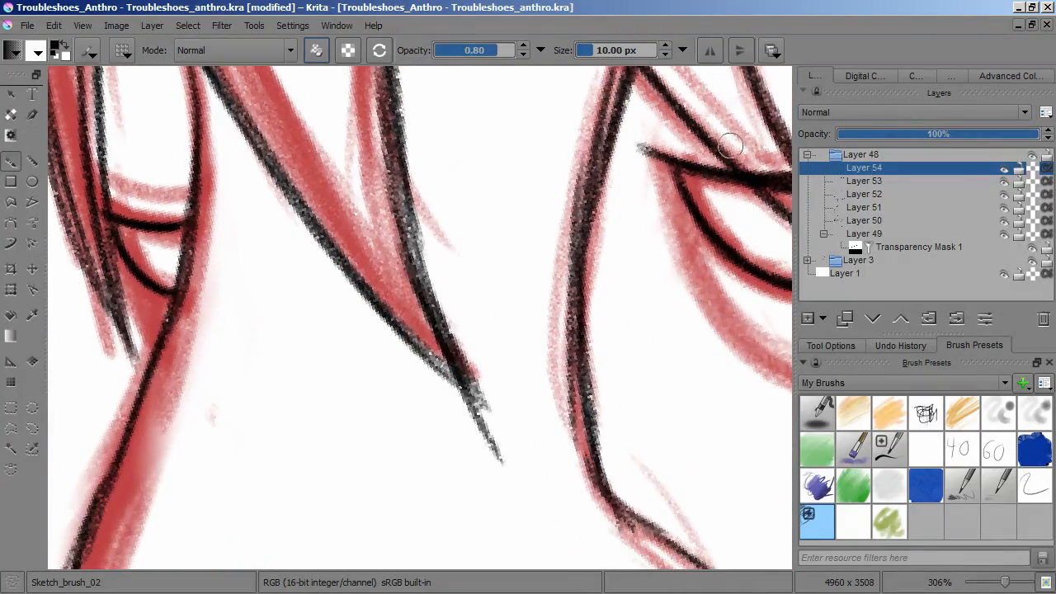
- Select the mane ink layer to continue the black line work
click(864, 180)
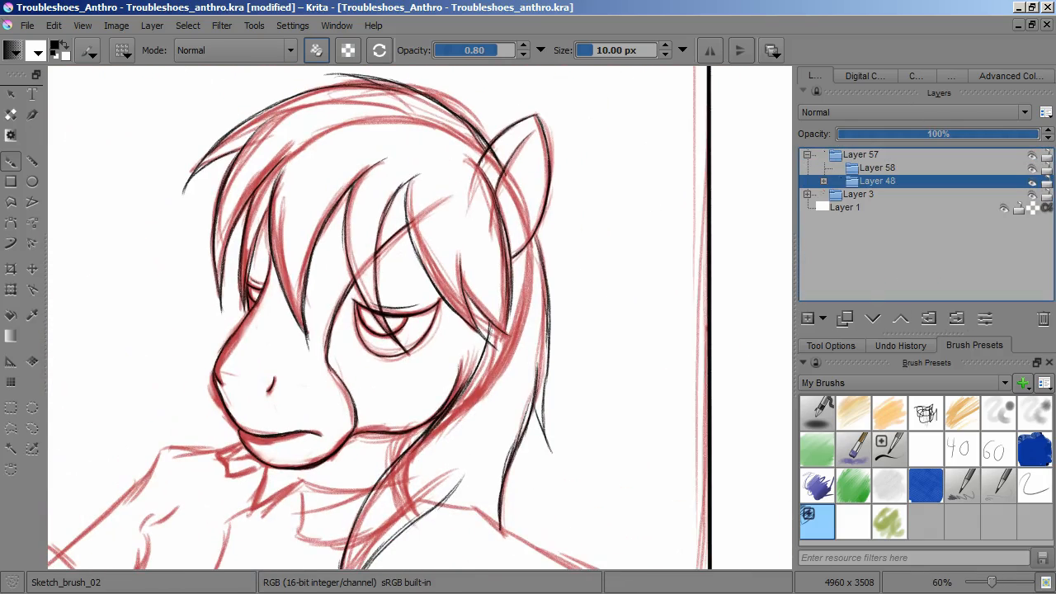
- Switch to the new group Layer 58 for inking the body
click(811, 318)
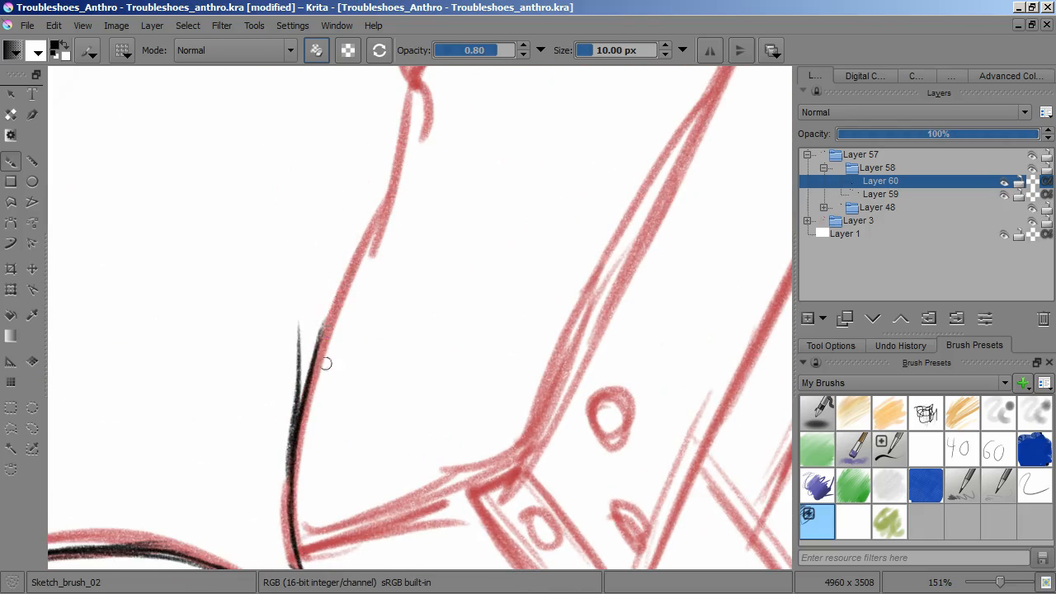
- Scroll the layer list while tracing the body contour on Layer 60
scroll(down, 3)
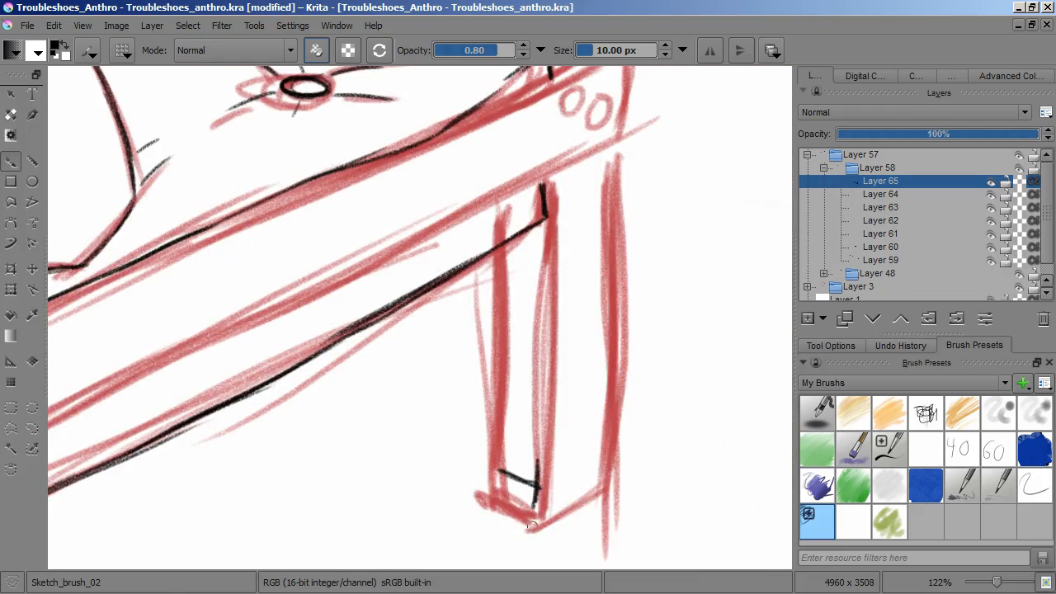
- Ink the front table leg's outline down from the table edge in black
drag(544, 182, 533, 528)
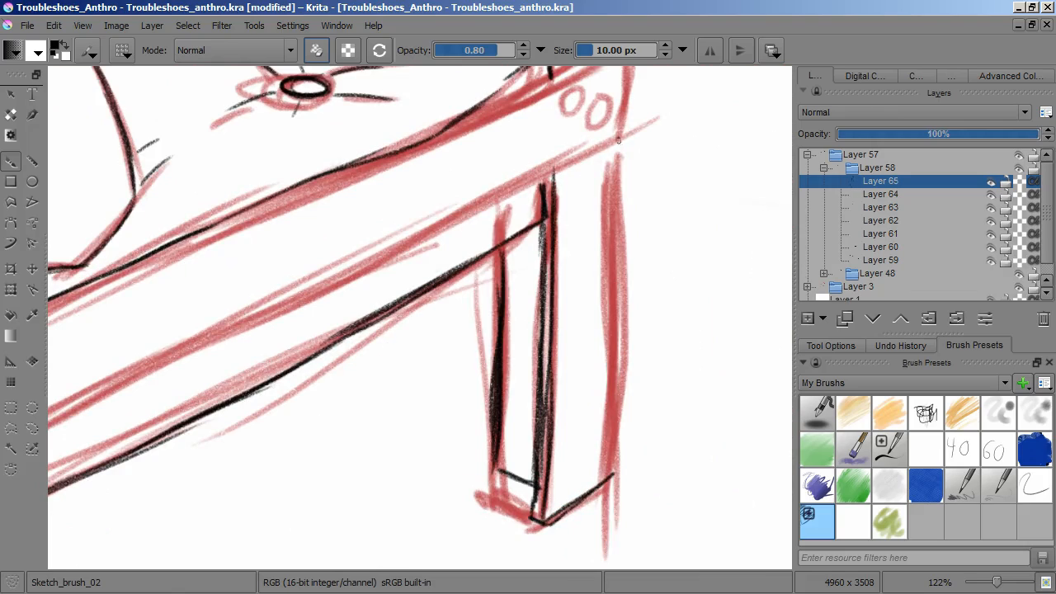